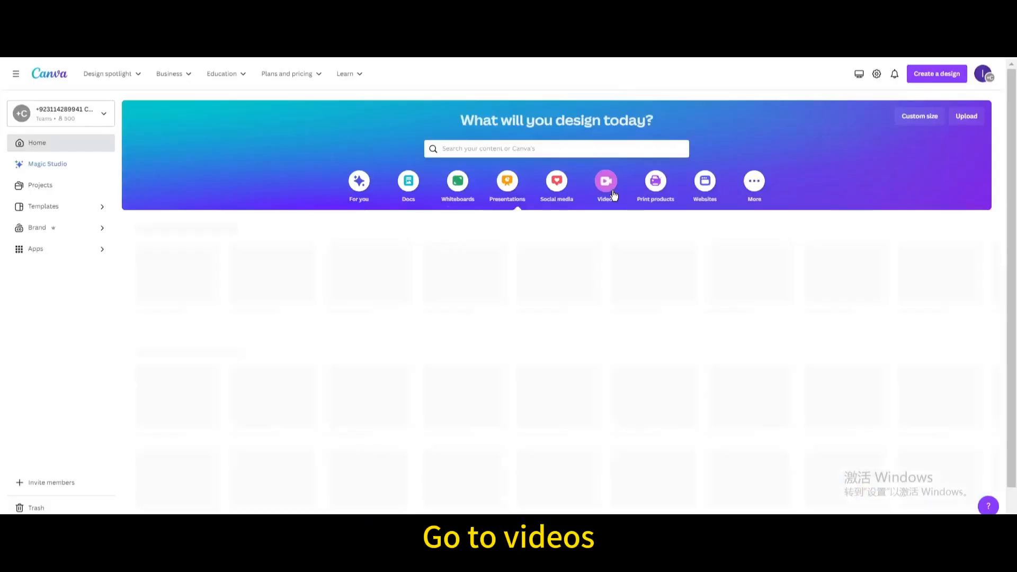
Step: Start a new blank Video design from the Canva home page
{"action": "left_click", "coordinate": [605, 184]}
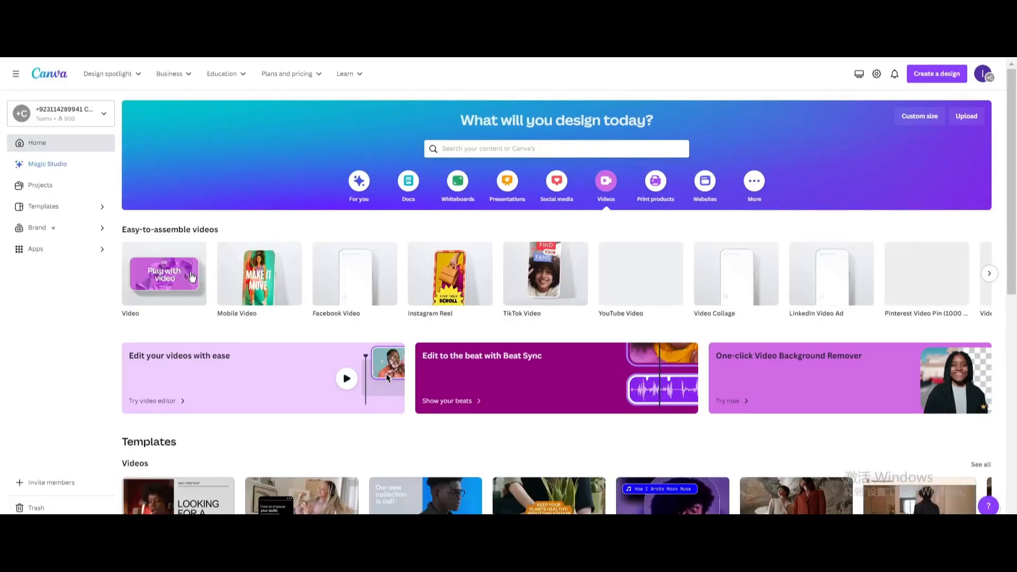
{"action": "left_click", "coordinate": [163, 274]}
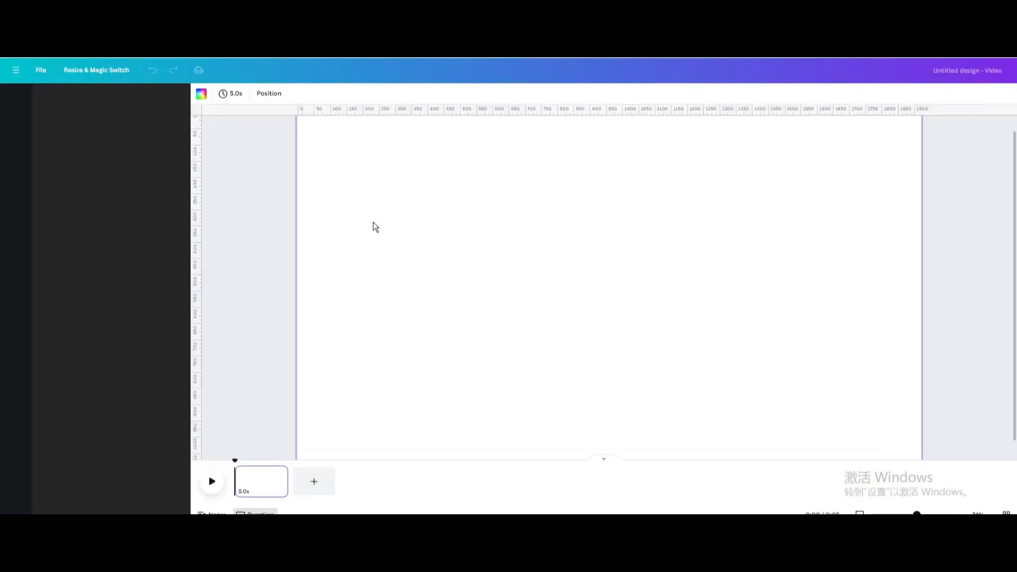
{"action": "left_click", "coordinate": [16, 98]}
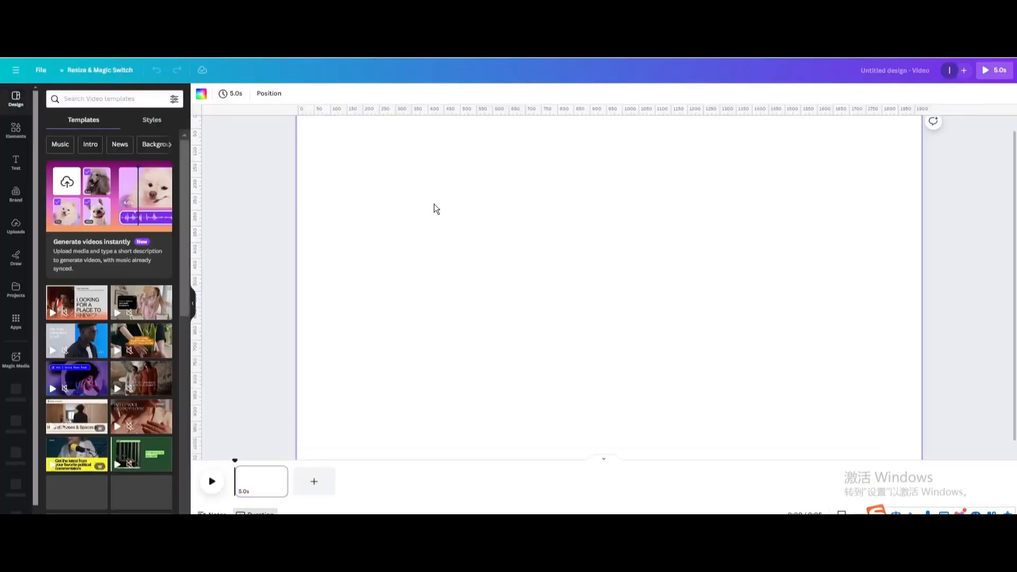
Step: Fill the video page background with yellow
{"action": "left_click", "coordinate": [201, 93]}
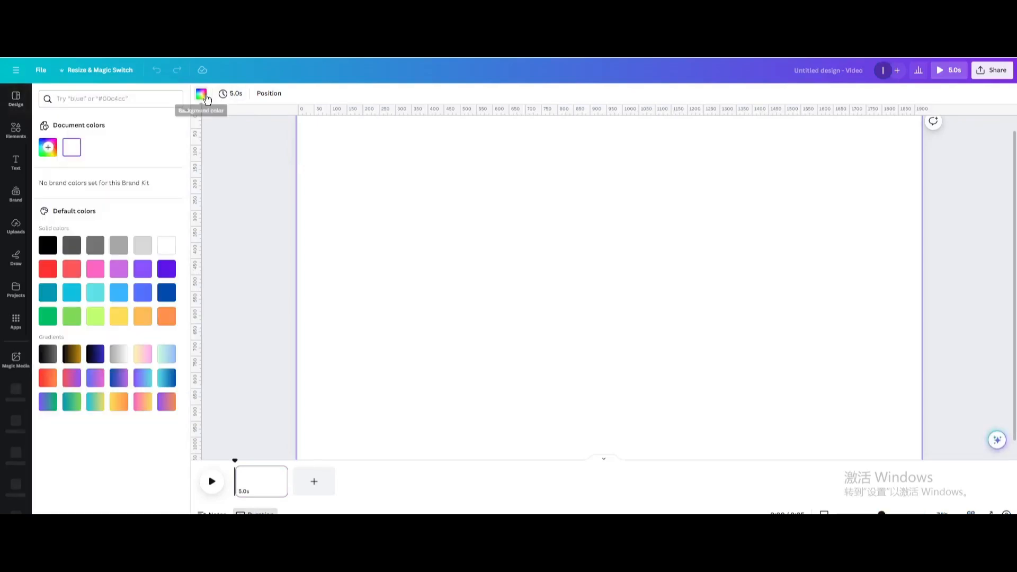
{"action": "left_click", "coordinate": [118, 317]}
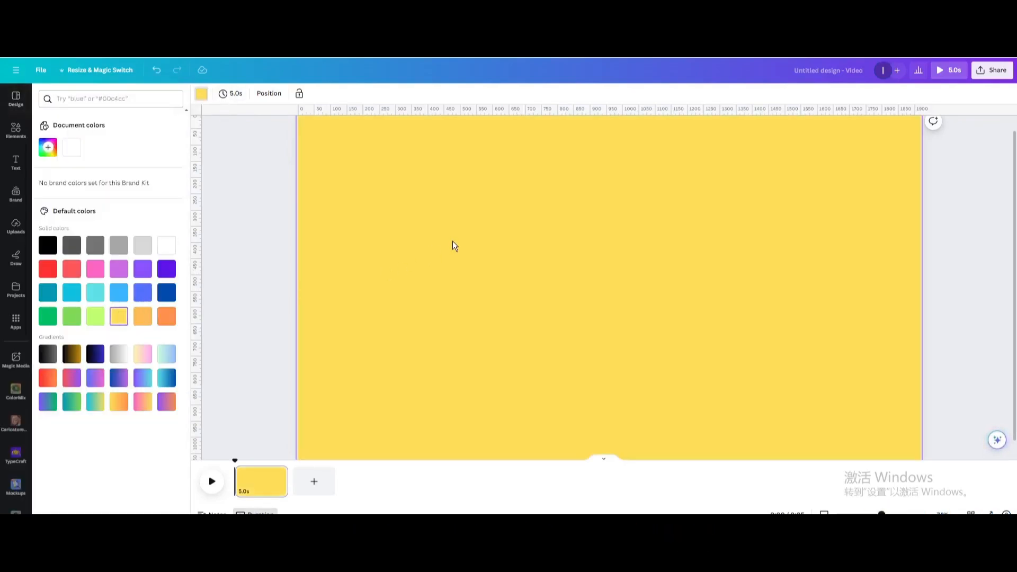
{"action": "left_click", "coordinate": [16, 131]}
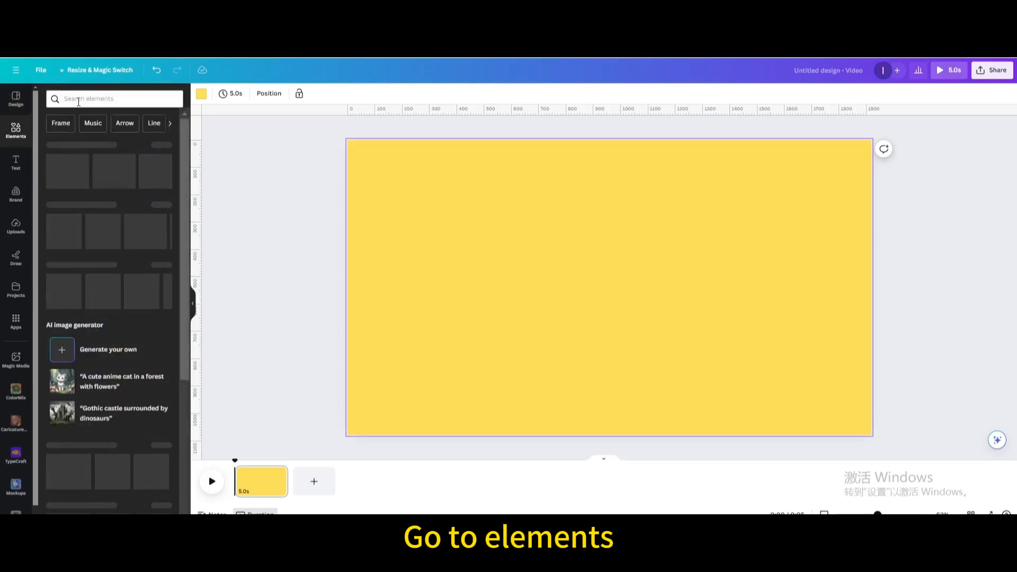
Step: Add a 'teacher' graphic from Elements and enlarge it on the left of the page
{"action": "left_click", "coordinate": [114, 99]}
{"action": "type", "text": "teacher"}
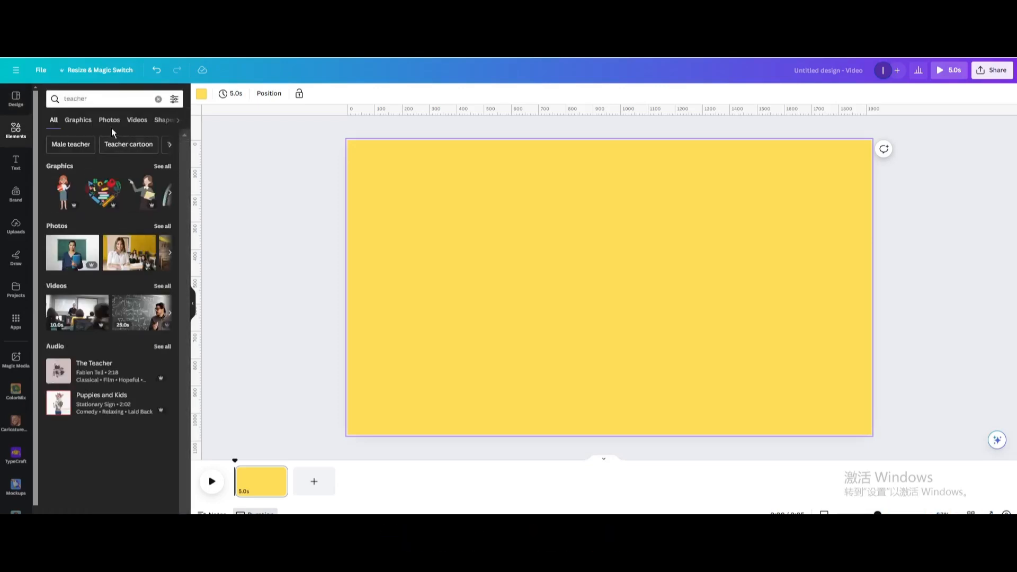
{"action": "left_click", "coordinate": [77, 120]}
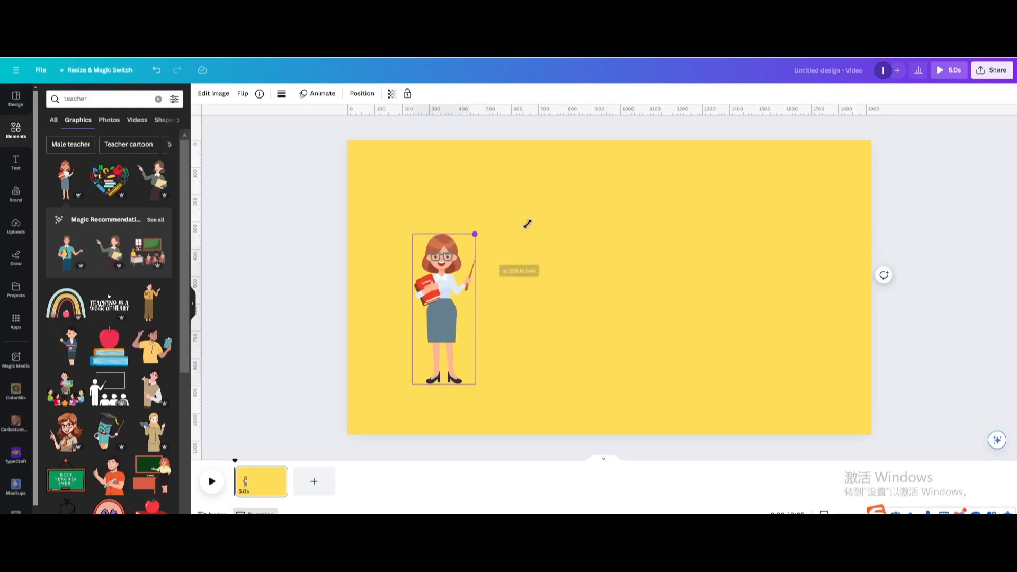
{"action": "left_click_drag", "start_coordinate": [474, 234], "coordinate": [486, 230]}
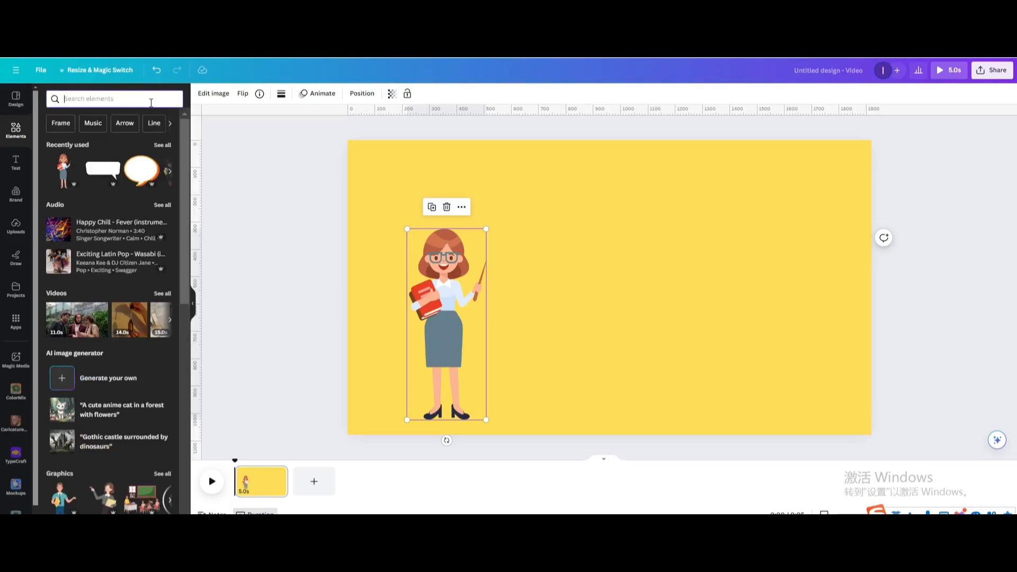
Step: Add a 'student' graphic of two students on a pencil and flip it horizontally
{"action": "type", "text": "student"}
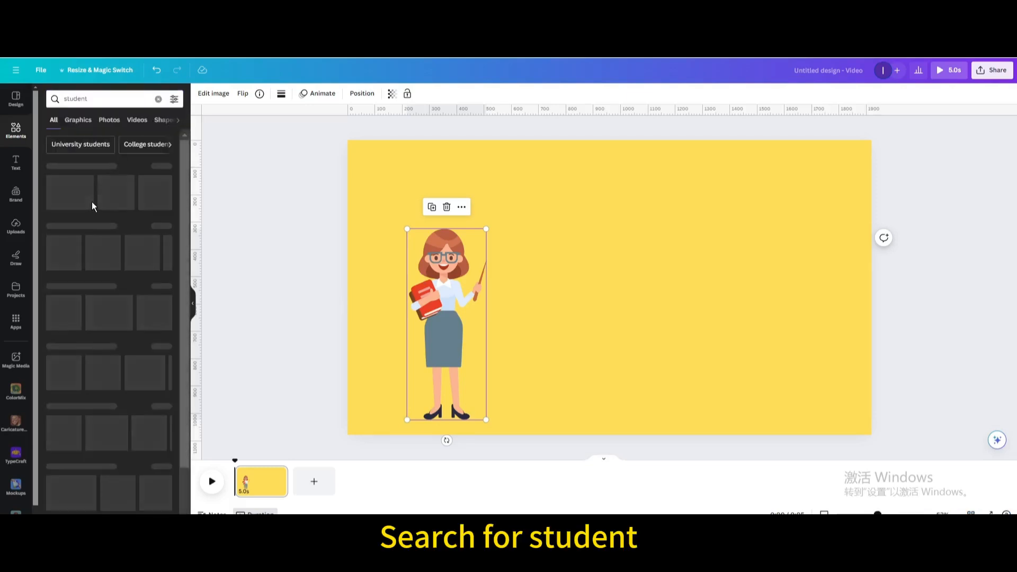
{"action": "left_click", "coordinate": [77, 119]}
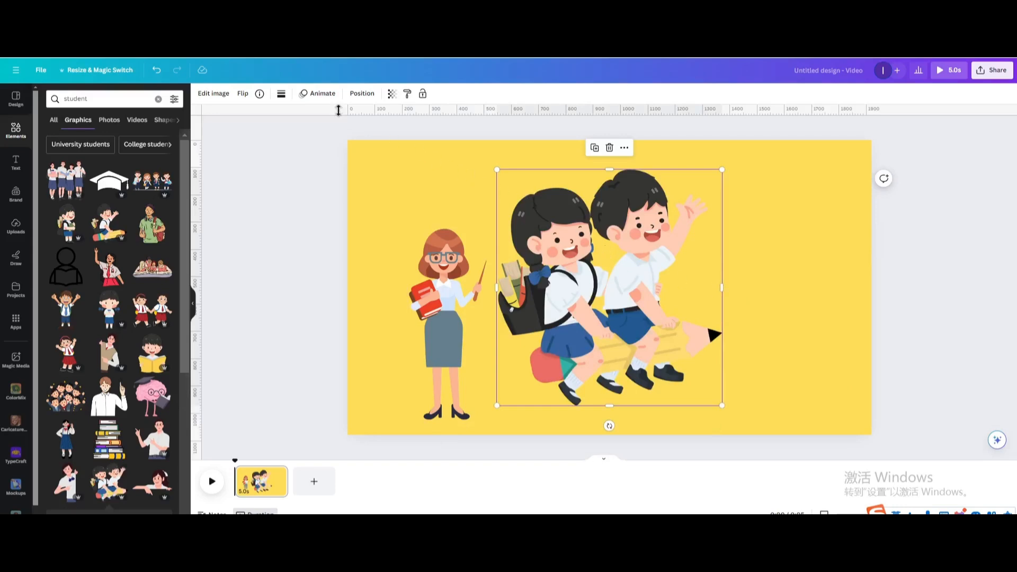
{"action": "left_click", "coordinate": [241, 93]}
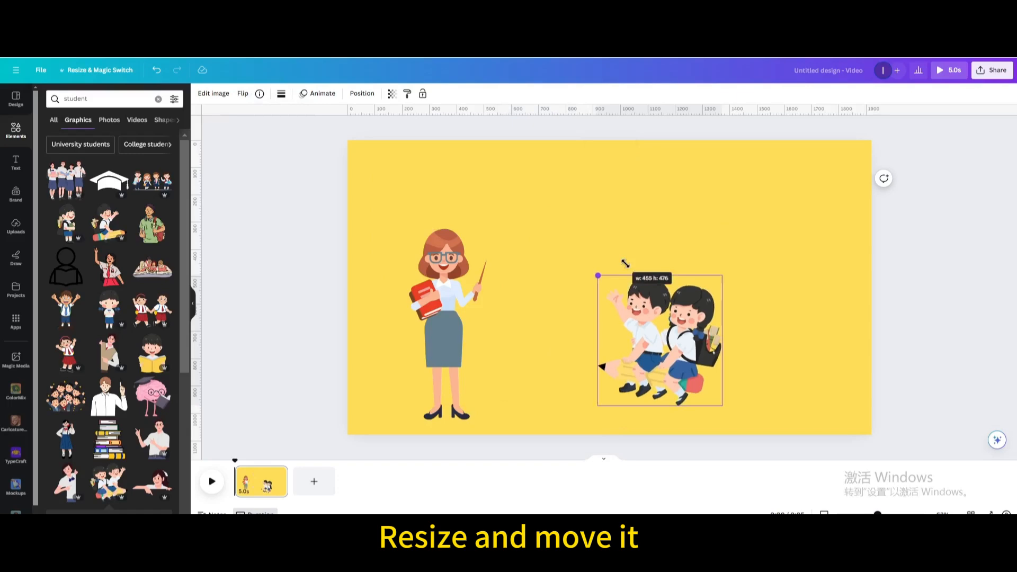
Step: Shrink the students graphic and place it at the page's bottom right
{"action": "left_click_drag", "start_coordinate": [660, 340], "coordinate": [780, 351]}
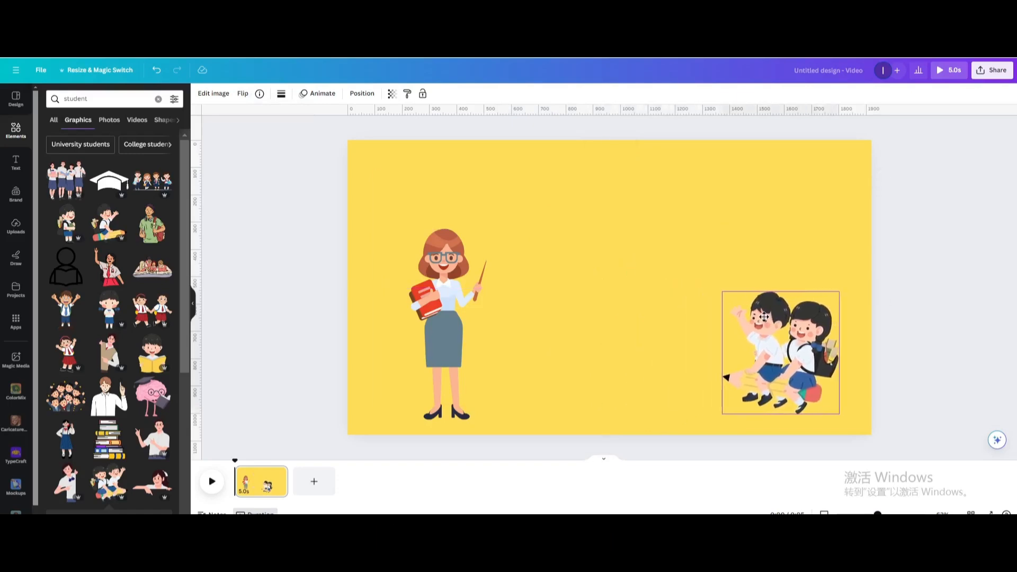
{"action": "left_click", "coordinate": [780, 352]}
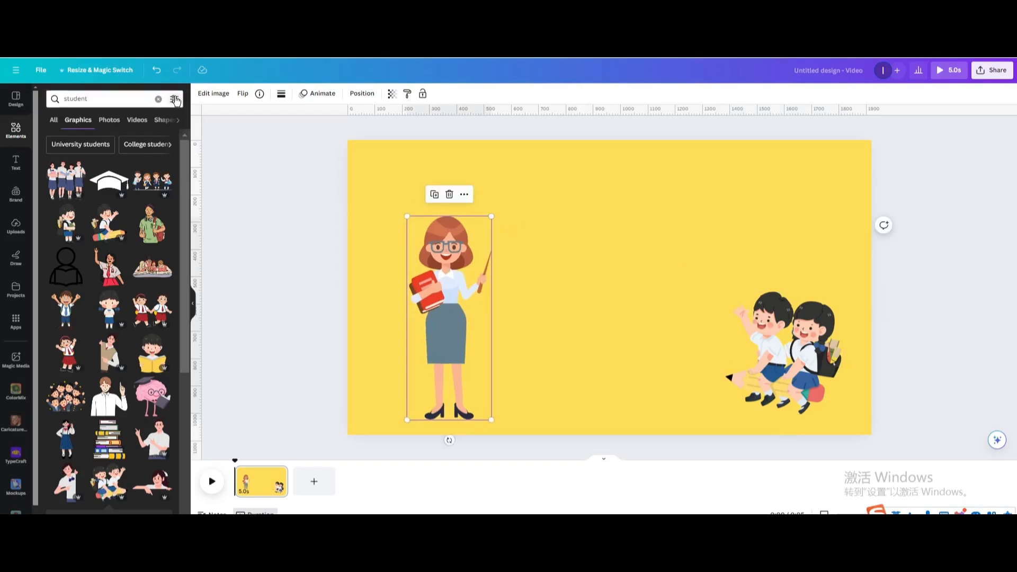
{"action": "type", "text": "call"}
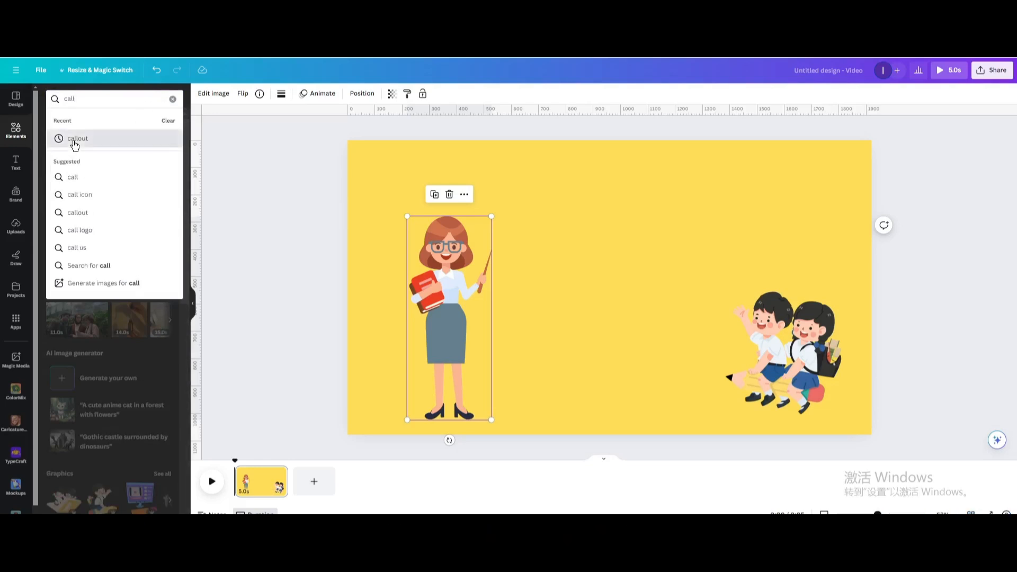
Step: Add a 'callout' speech bubble graphic above the teacher, flipped toward her
{"action": "left_click", "coordinate": [77, 137]}
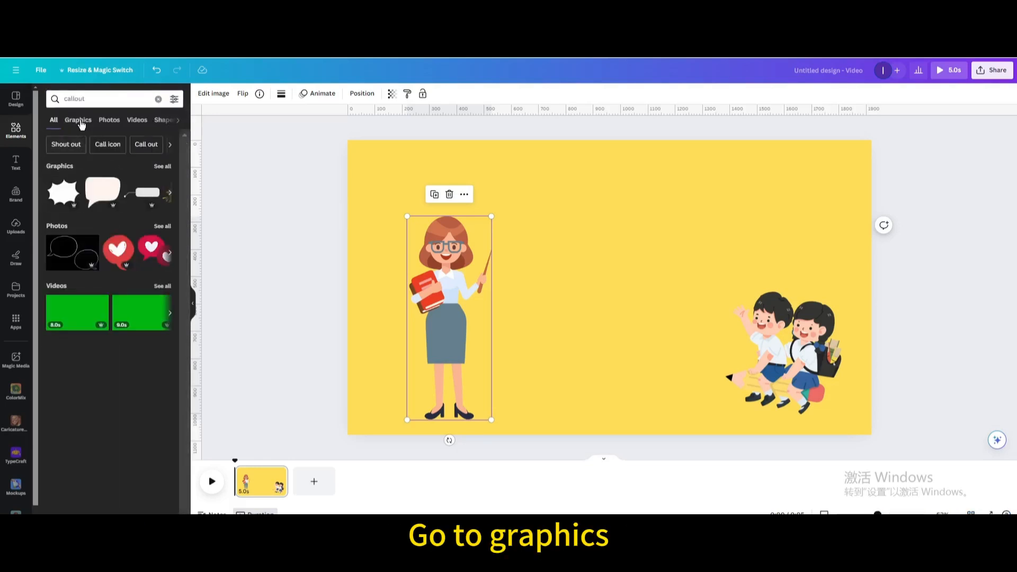
{"action": "left_click", "coordinate": [78, 119]}
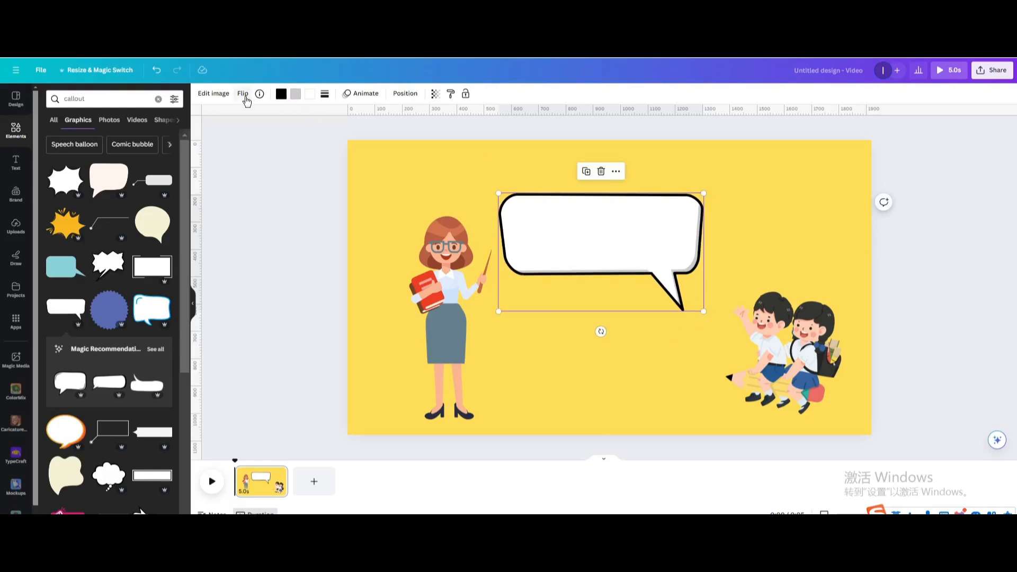
{"action": "left_click", "coordinate": [242, 93]}
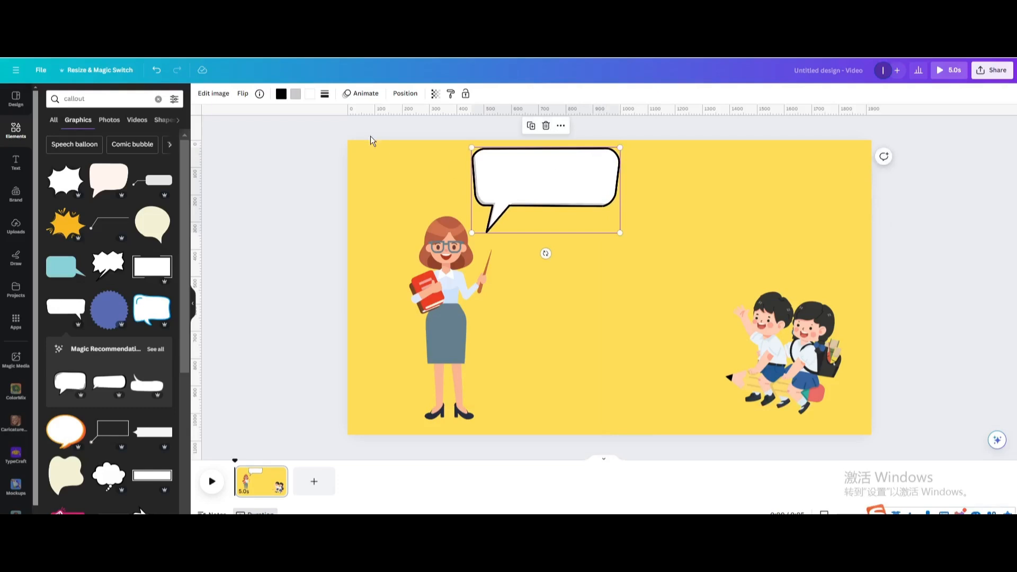
Step: Fill the speech bubble with light cyan
{"action": "left_click", "coordinate": [296, 93]}
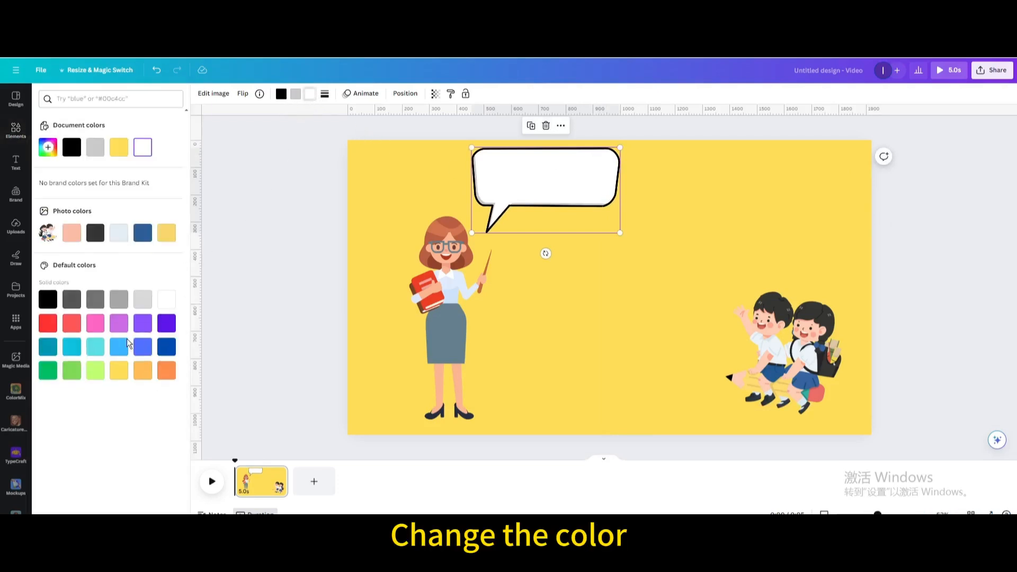
{"action": "left_click", "coordinate": [94, 347]}
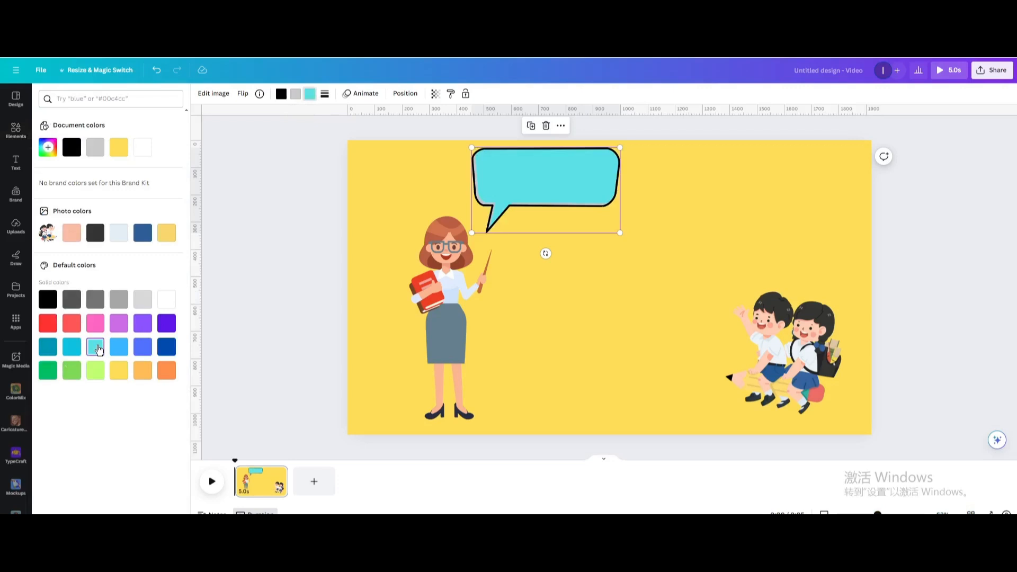
{"action": "left_click", "coordinate": [16, 162]}
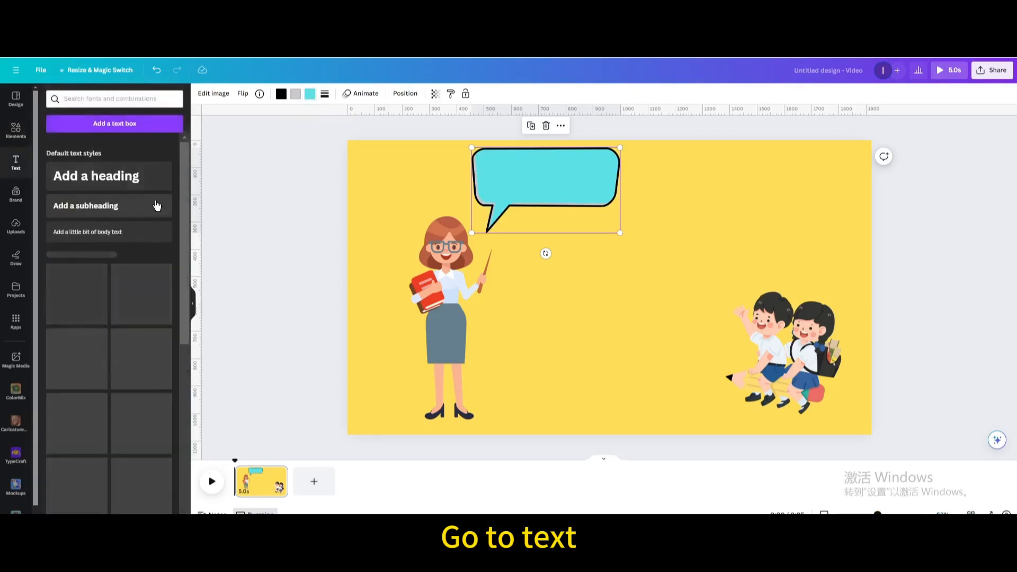
Step: Add a heading reading 'Good morning' in the Anton font
{"action": "left_click", "coordinate": [96, 176]}
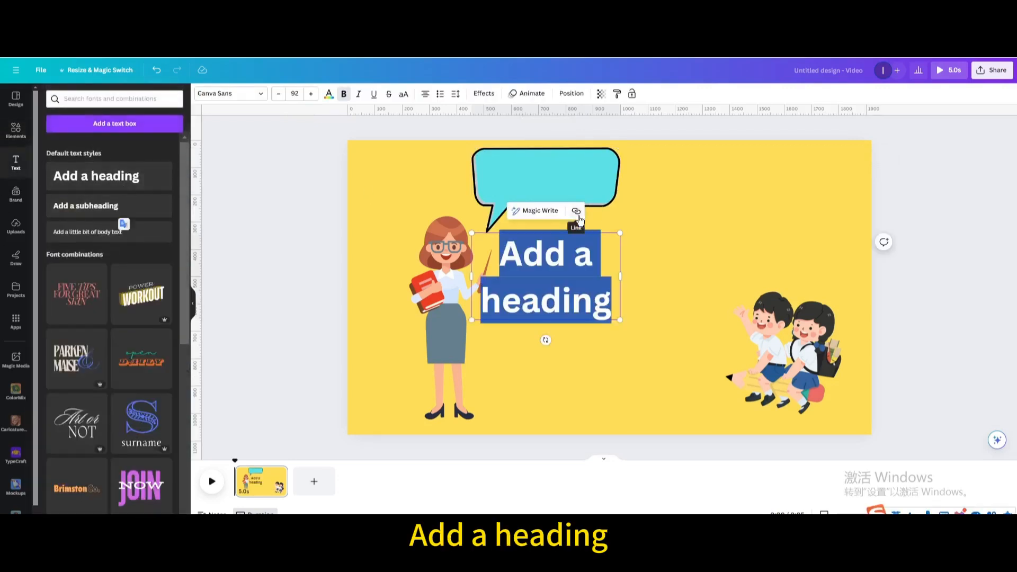
{"action": "type", "text": "Good morning"}
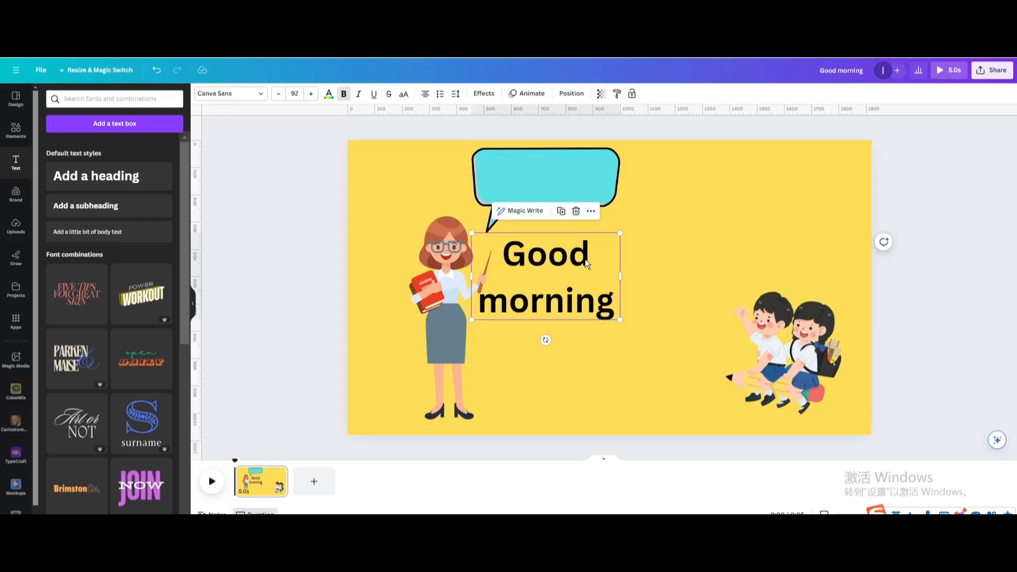
{"action": "mouse_move", "coordinate": [266, 101]}
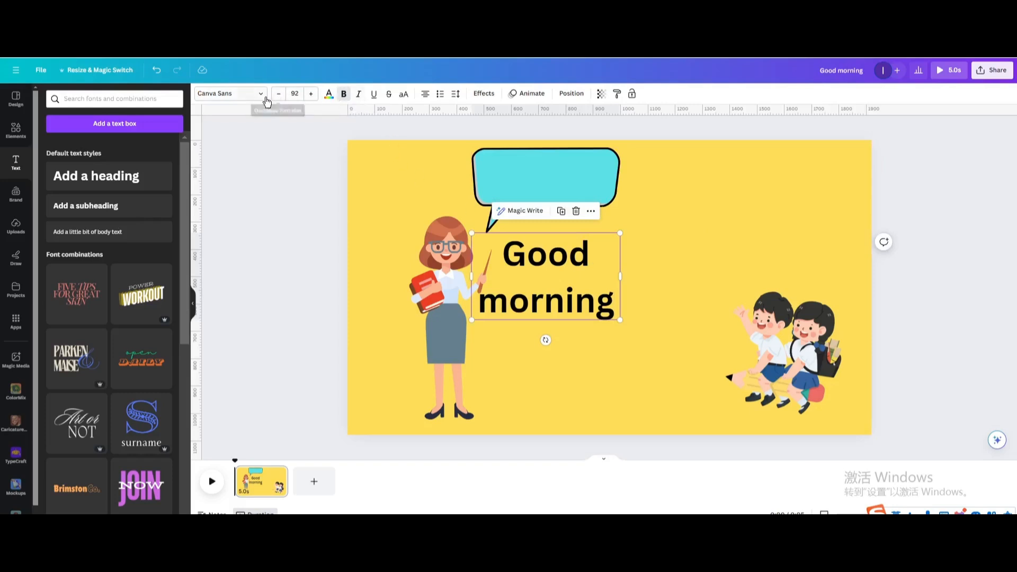
{"action": "left_click", "coordinate": [227, 94]}
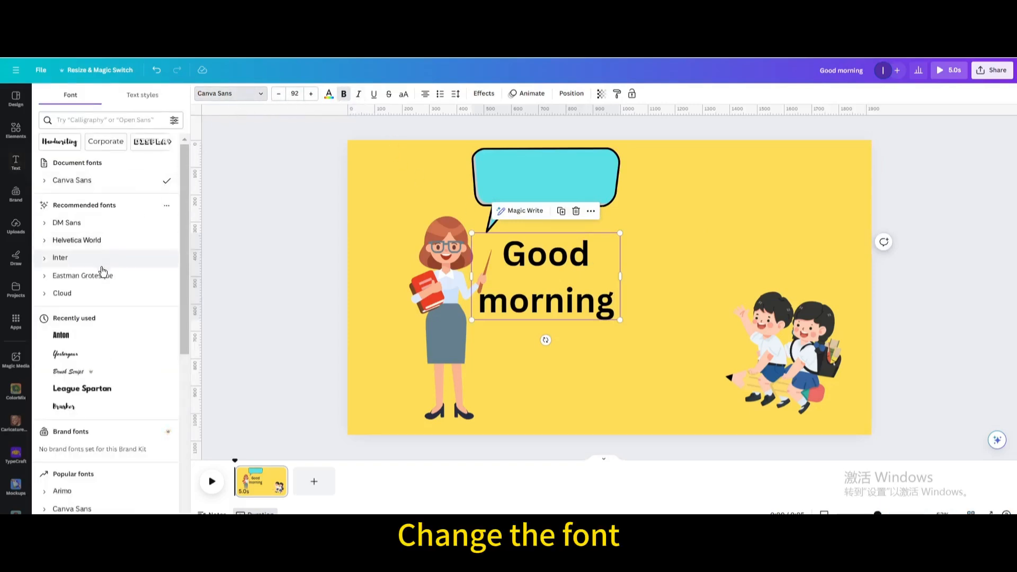
{"action": "left_click", "coordinate": [60, 335]}
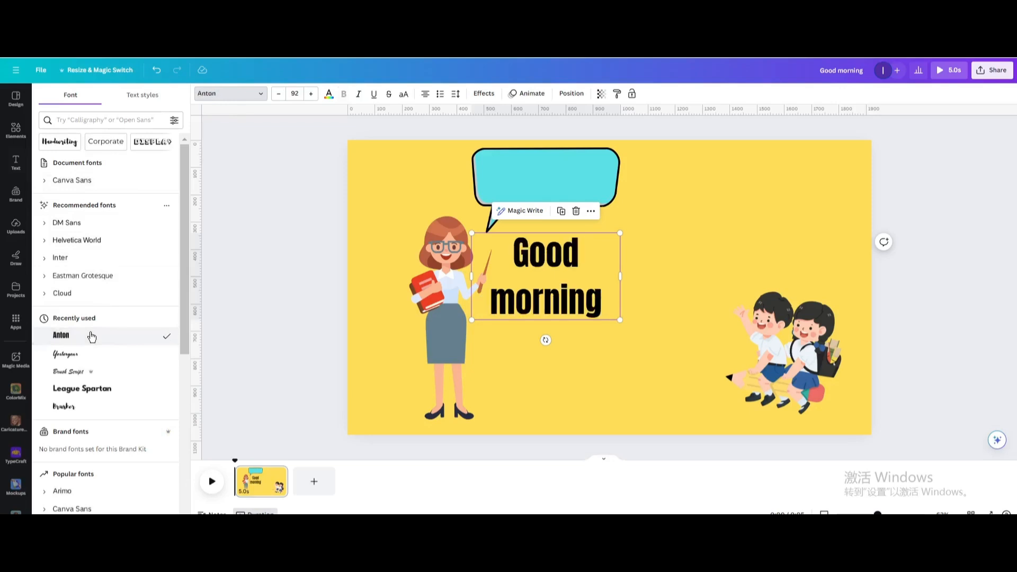
Step: Make the greeting white and fit it inside the cyan speech bubble
{"action": "left_click", "coordinate": [329, 94]}
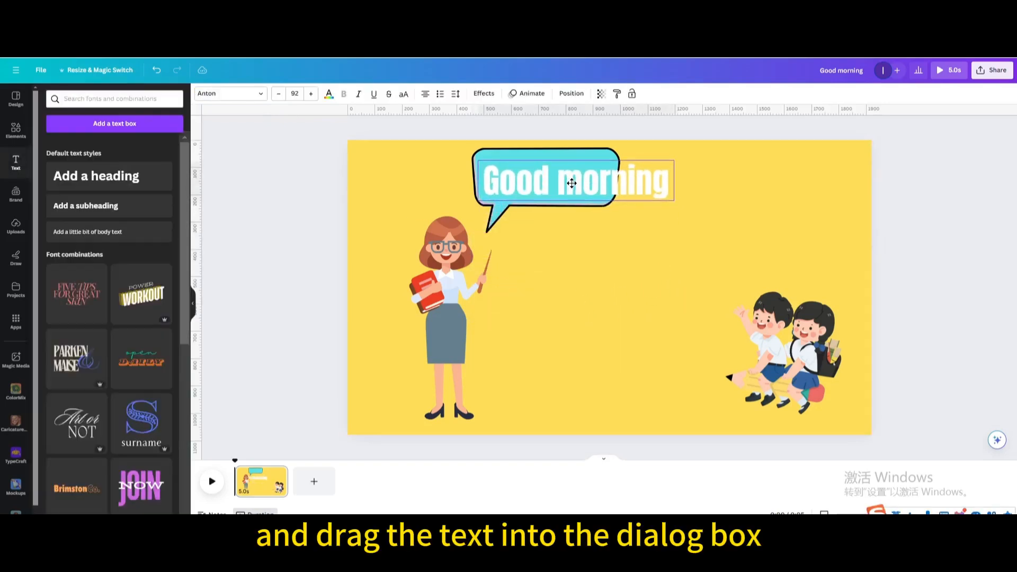
{"action": "left_click_drag", "start_coordinate": [674, 198], "coordinate": [616, 189]}
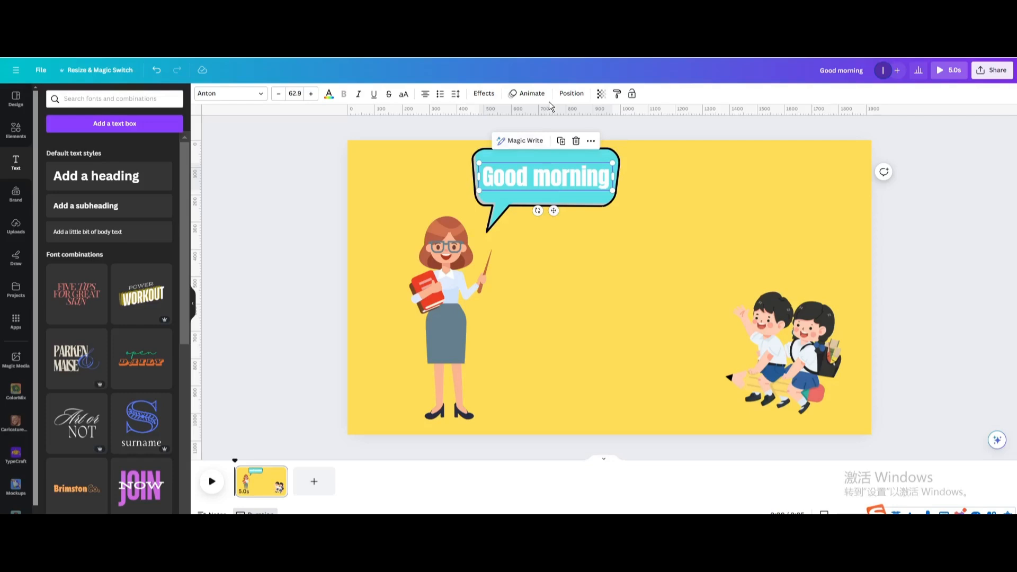
Step: Give the greeting a Typewriter animation and the speech bubble a Pop entrance
{"action": "left_click", "coordinate": [531, 94]}
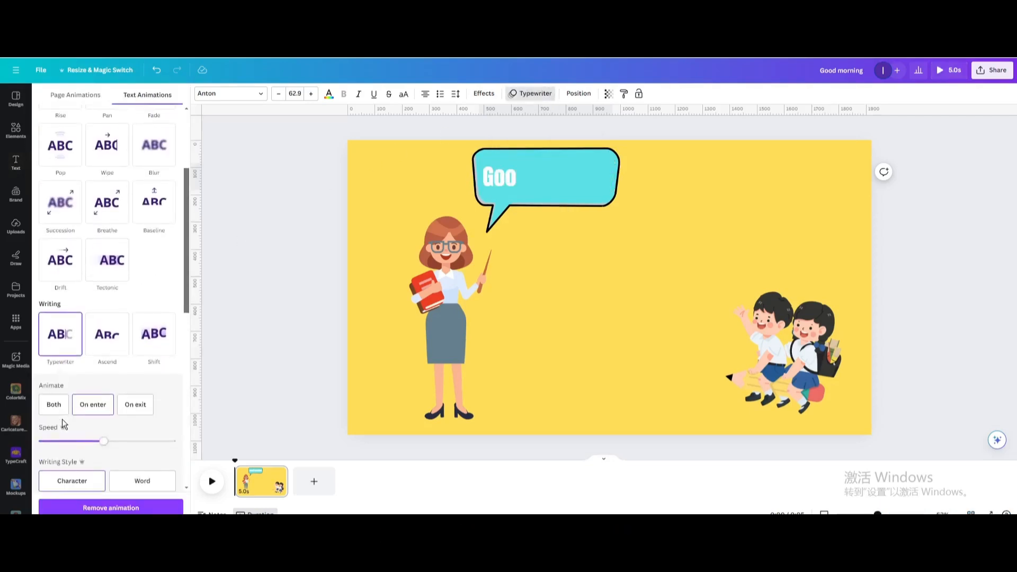
{"action": "left_click", "coordinate": [544, 175]}
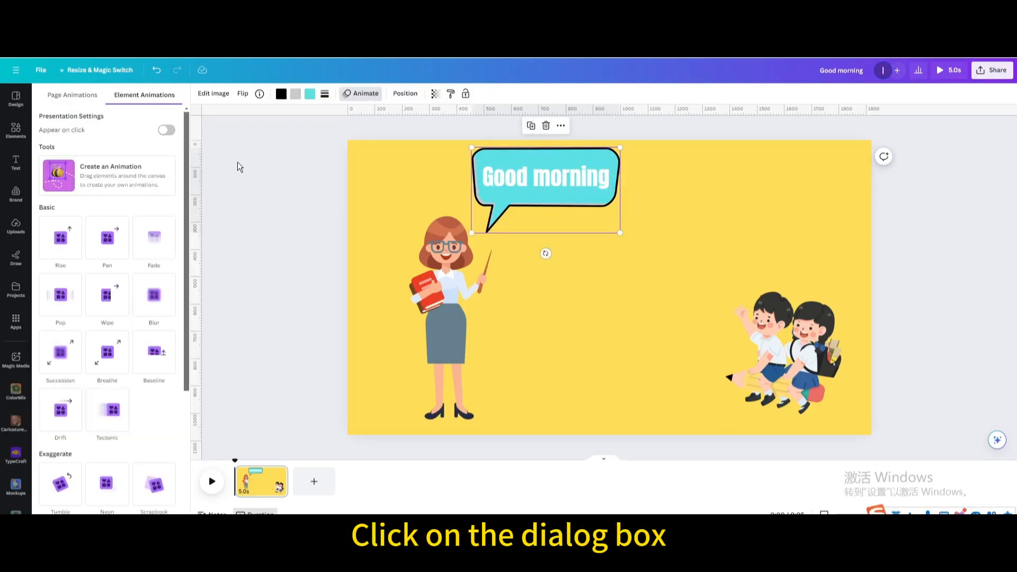
{"action": "left_click", "coordinate": [59, 295]}
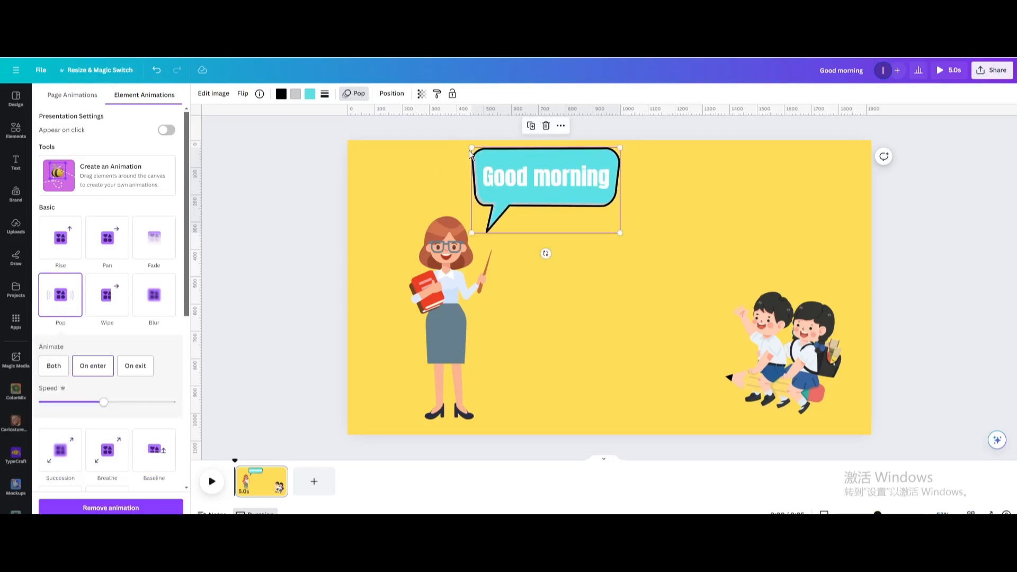
{"action": "right_click", "coordinate": [544, 189]}
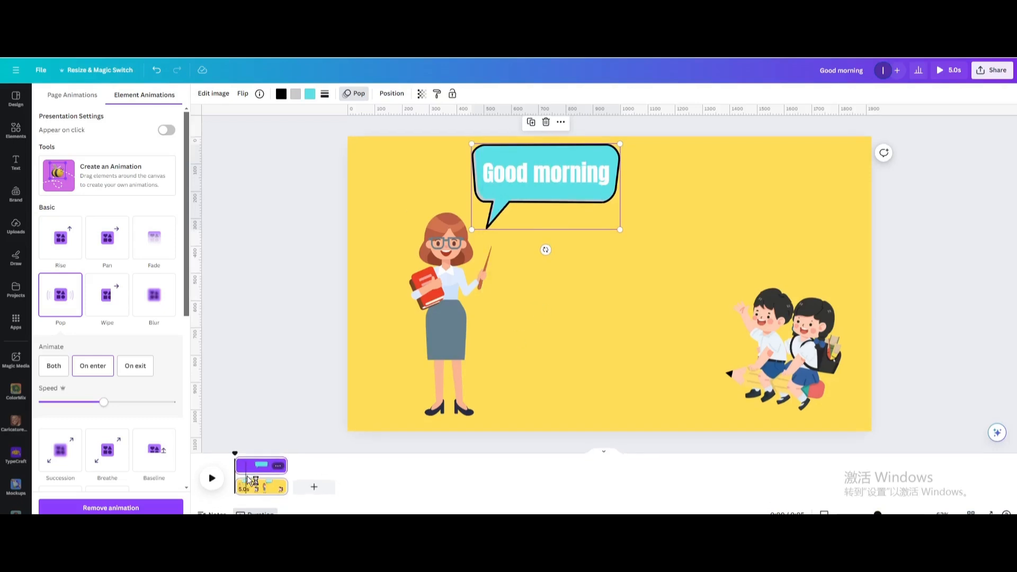
Step: Duplicate the bubble near the students, mirror it, and change its text to 'Good morning, Mr. Li.'
{"action": "left_click_drag", "start_coordinate": [285, 464], "coordinate": [246, 464]}
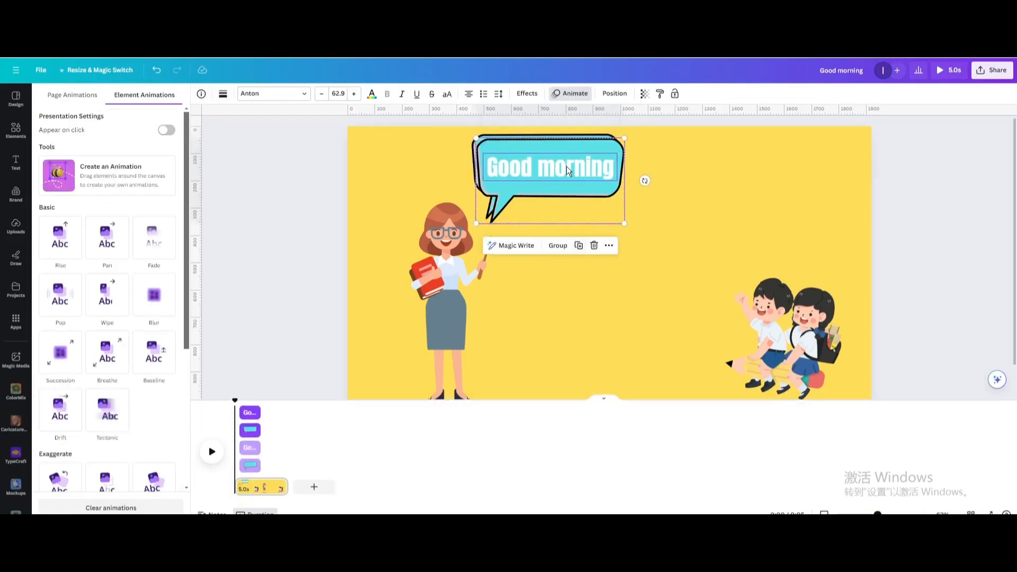
{"action": "left_click_drag", "start_coordinate": [549, 167], "coordinate": [776, 204]}
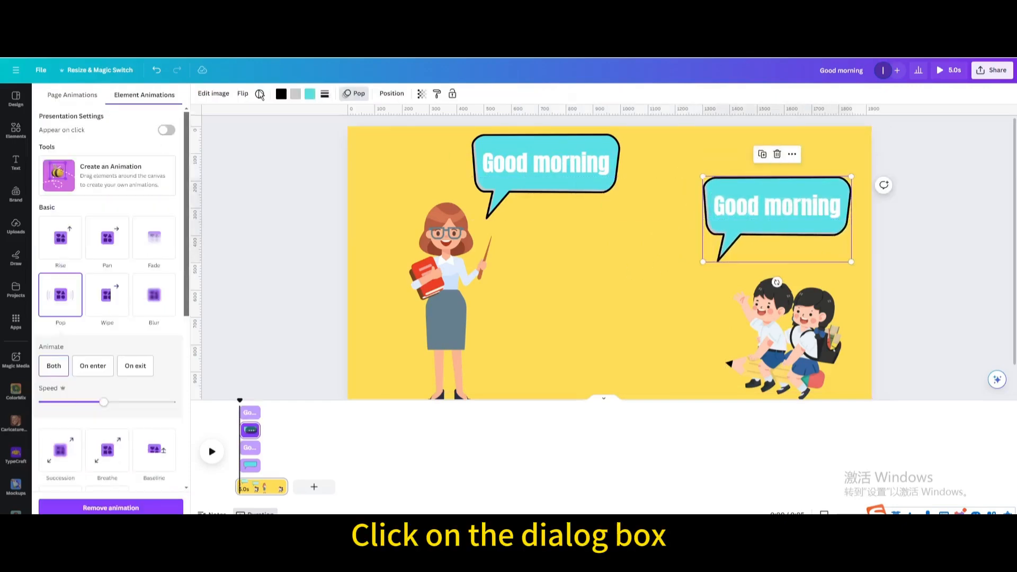
{"action": "left_click", "coordinate": [243, 93]}
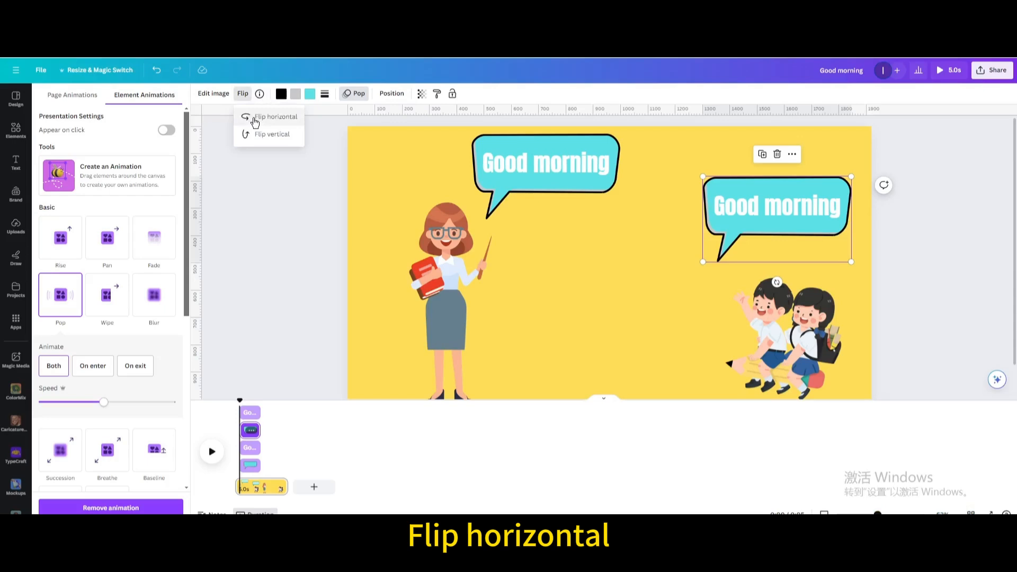
{"action": "left_click", "coordinate": [275, 117]}
{"action": "type", "text": ", Mr. Li."}
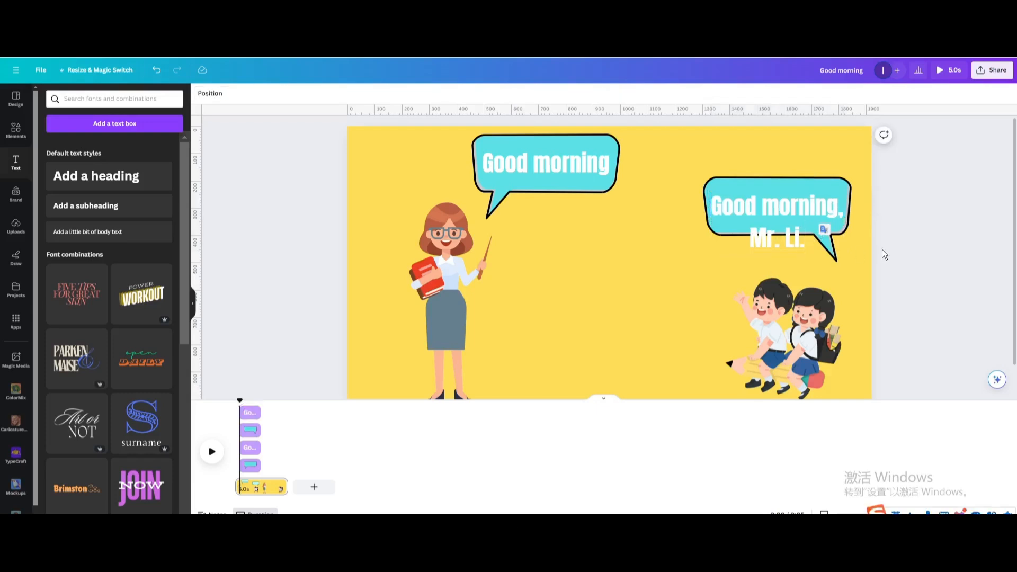
{"action": "left_click", "coordinate": [777, 219]}
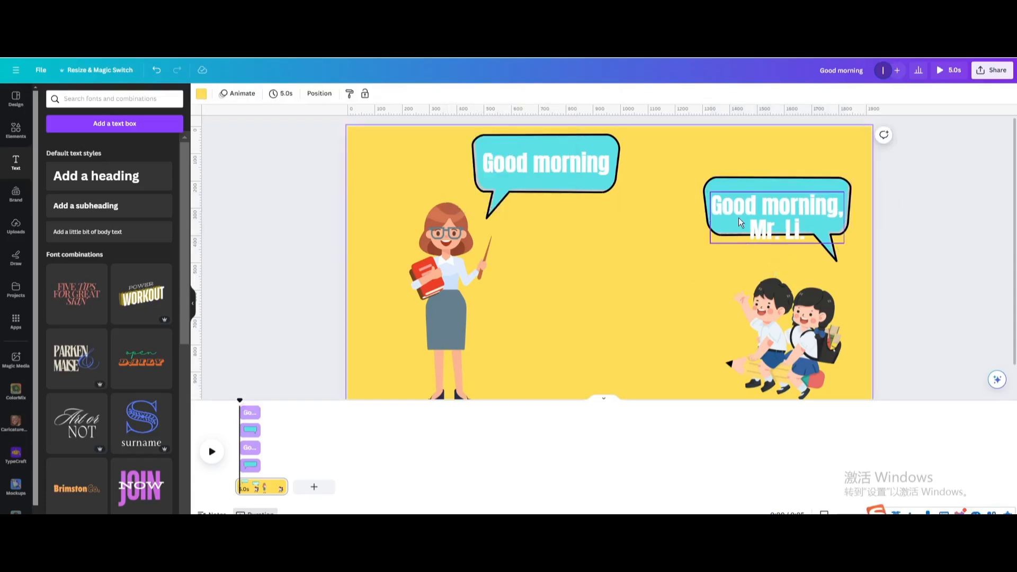
Step: Move the reply bubble nearer the children and time it after the teacher's greeting
{"action": "left_click", "coordinate": [776, 214]}
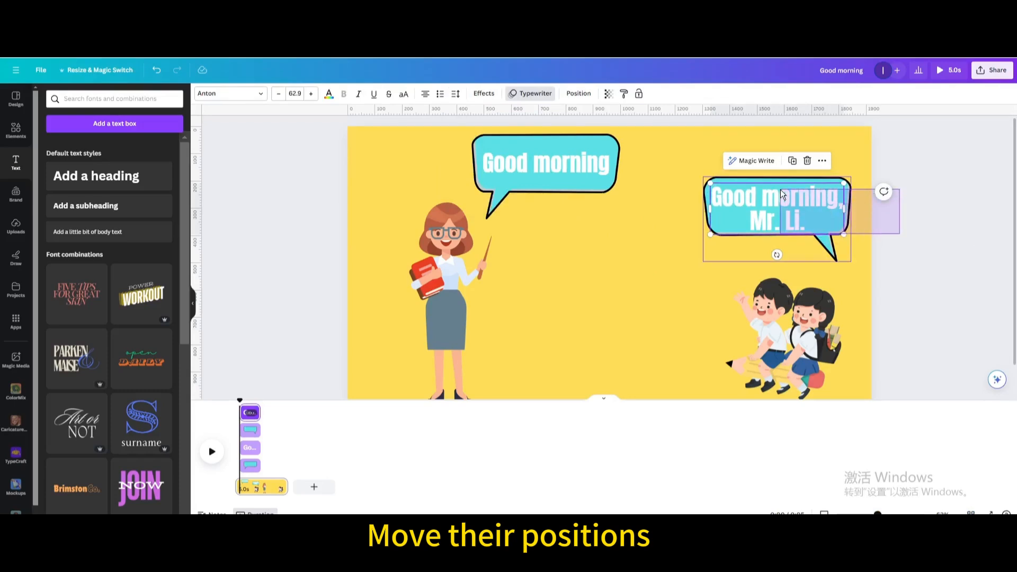
{"action": "left_click_drag", "start_coordinate": [777, 217], "coordinate": [690, 236]}
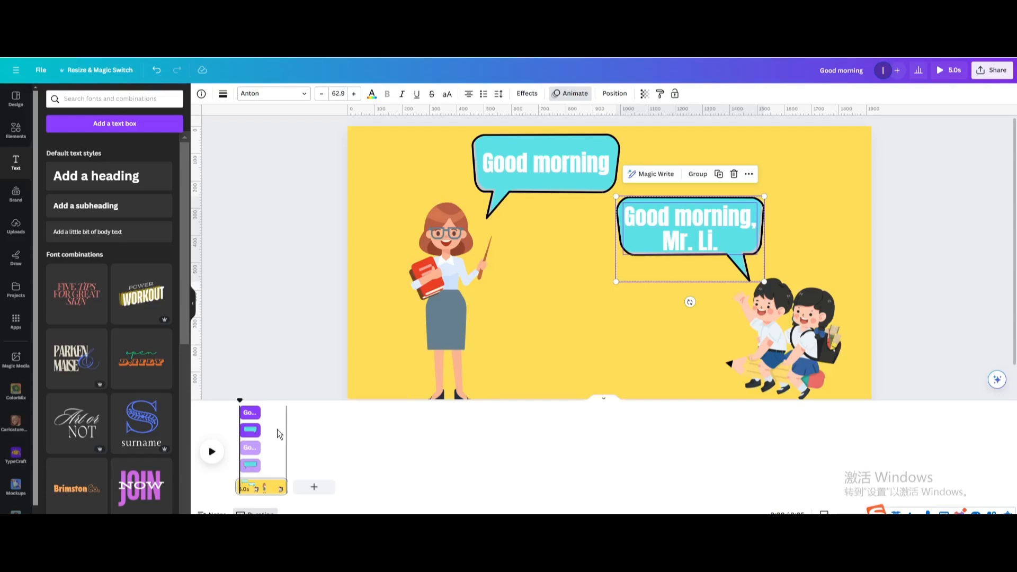
{"action": "left_click_drag", "start_coordinate": [250, 429], "coordinate": [277, 429]}
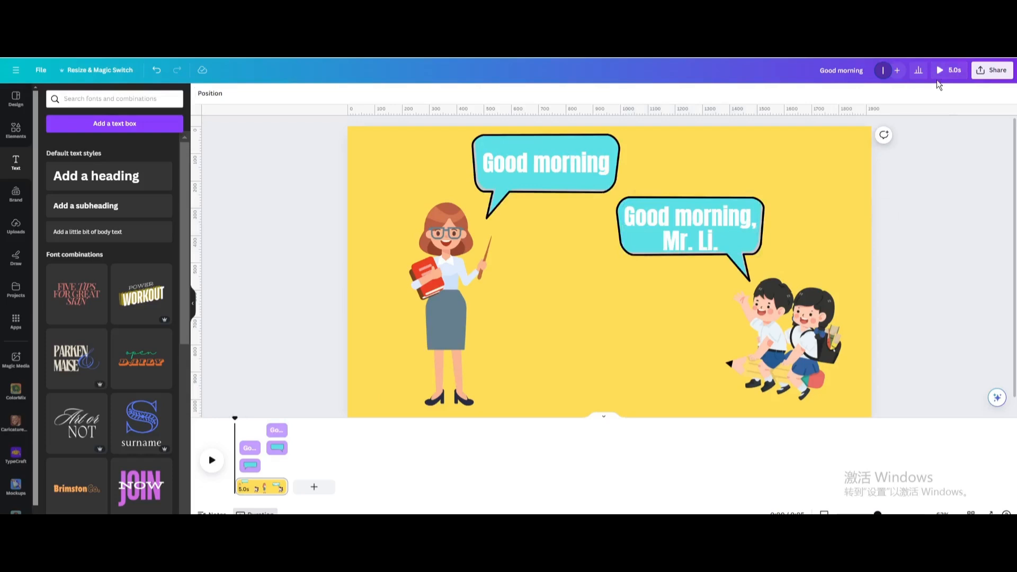
Step: Preview the scene and download it as an MP4 video
{"action": "left_click", "coordinate": [937, 70]}
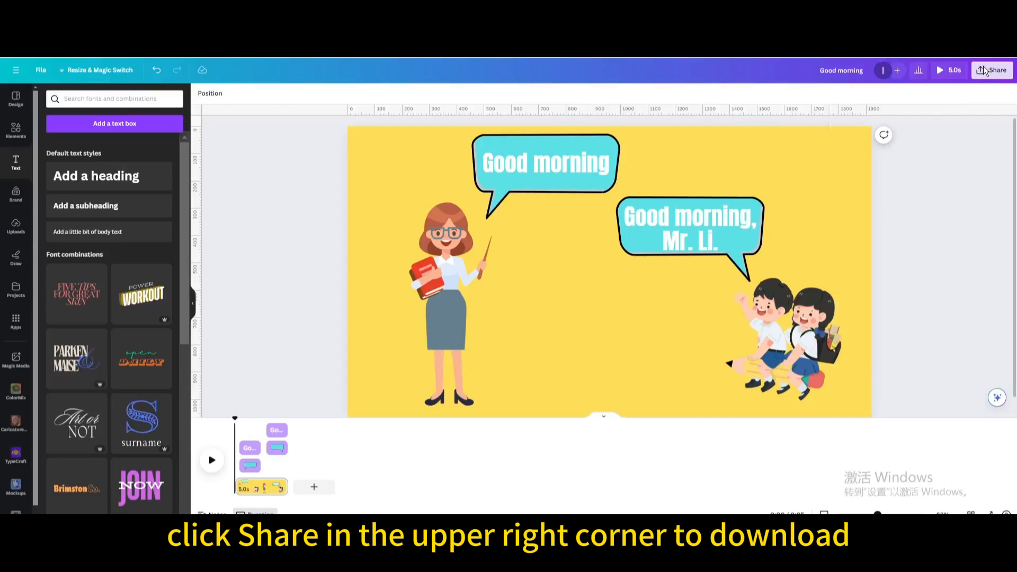
{"action": "left_click", "coordinate": [996, 70]}
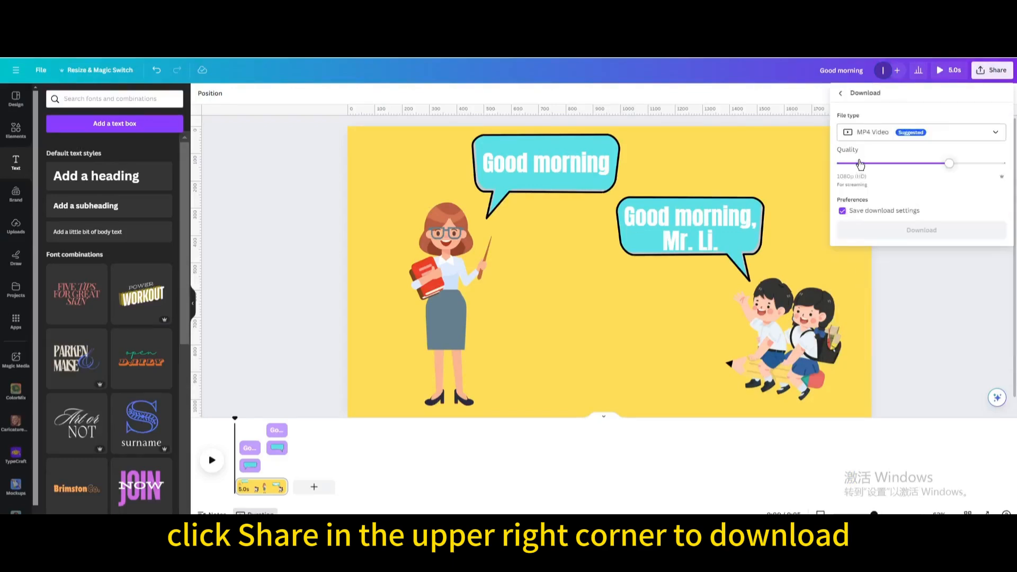
{"action": "left_click", "coordinate": [921, 230]}
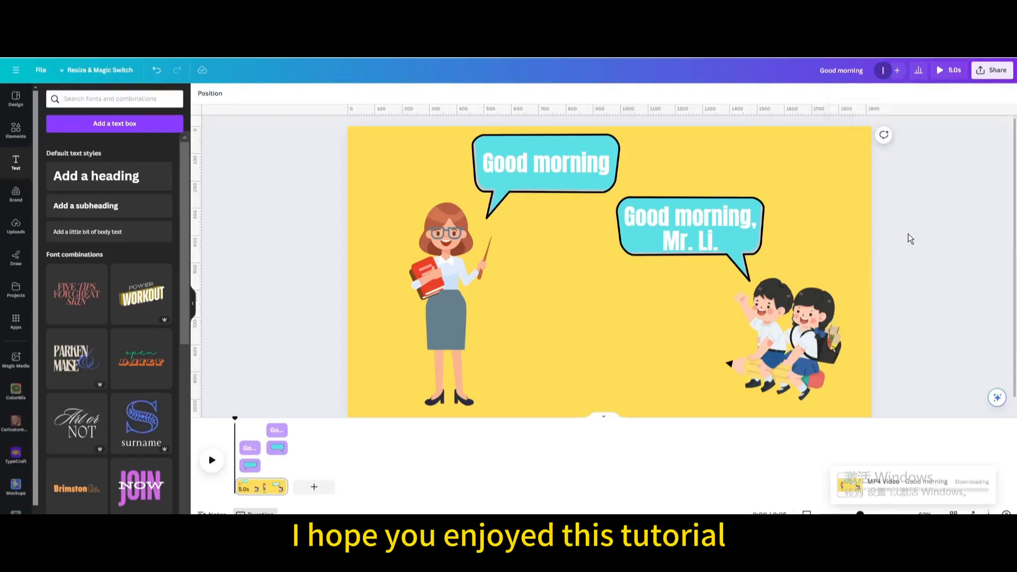